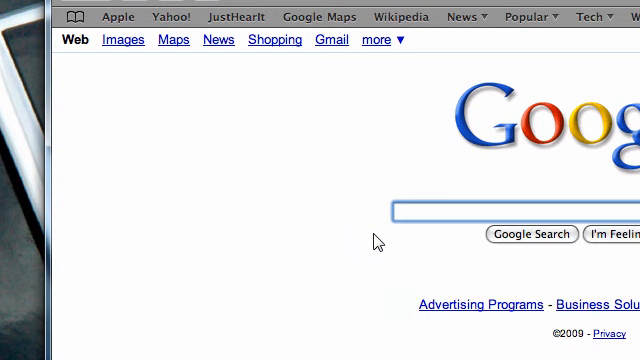
- Navigate the Flock browser from Google to the CamStudio site at camstudio.org
text(di)
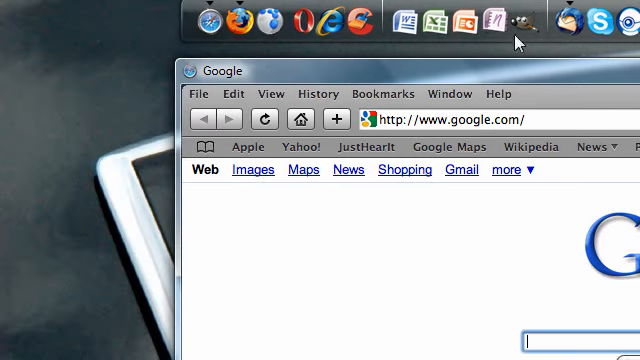
text(camstudio.org/)
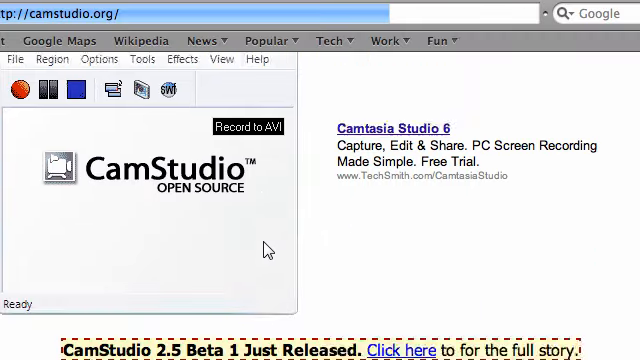
scroll(down, 3)
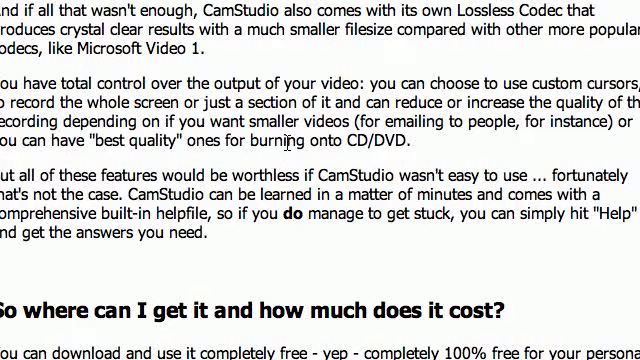
scroll(down, 3)
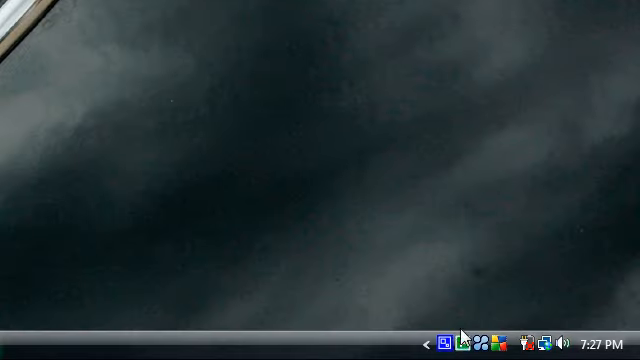
- Bring up CamStudio and reach its Video Options from the Options menu
click(424, 336)
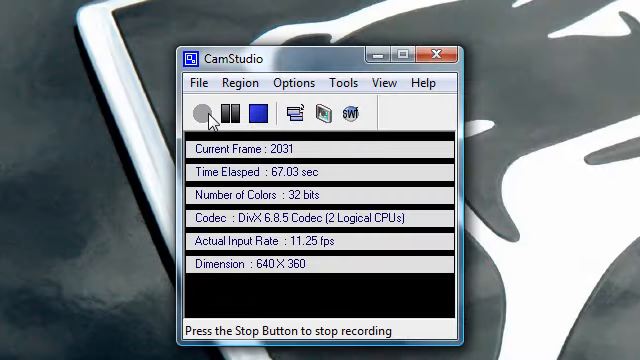
click(204, 114)
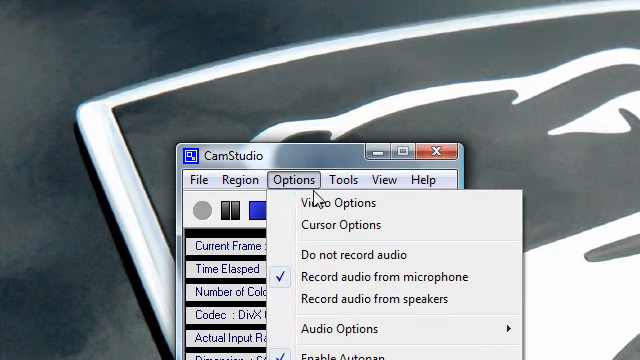
click(324, 200)
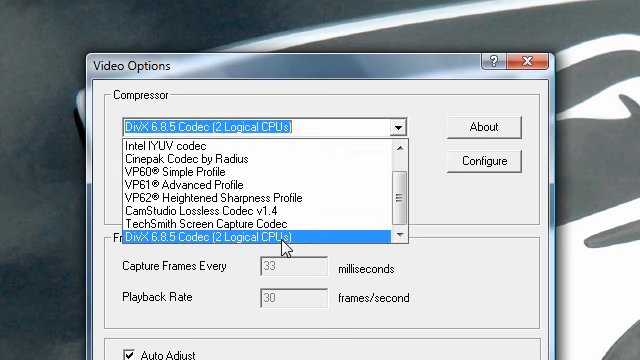
mouse_move(330, 244)
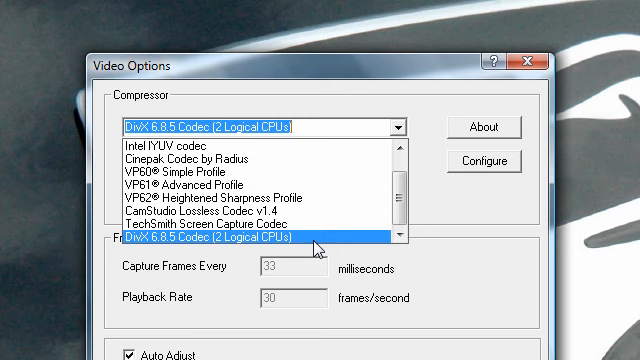
- Select the DivX 6.8.5 codec at quality 100, adjust max framerate to about 30 fps, and confirm
click(250, 240)
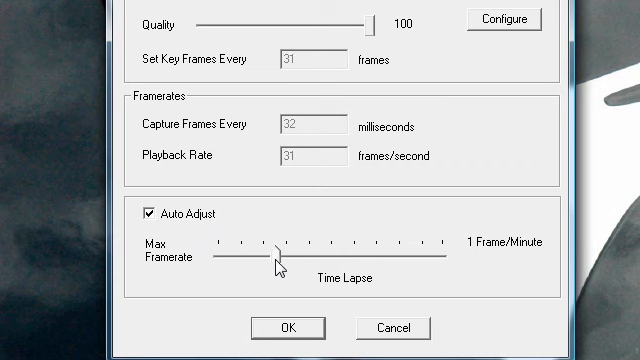
drag(276, 256, 268, 256)
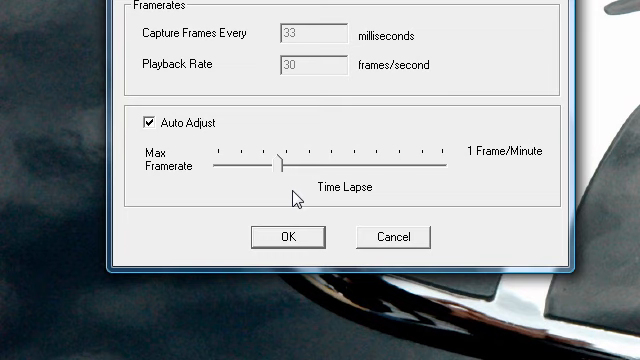
click(288, 236)
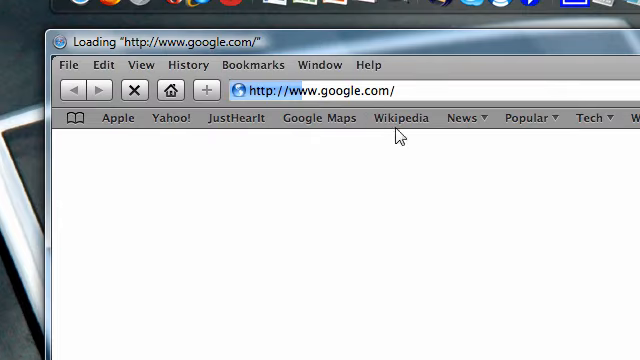
mouse_move(152, 138)
text(div)
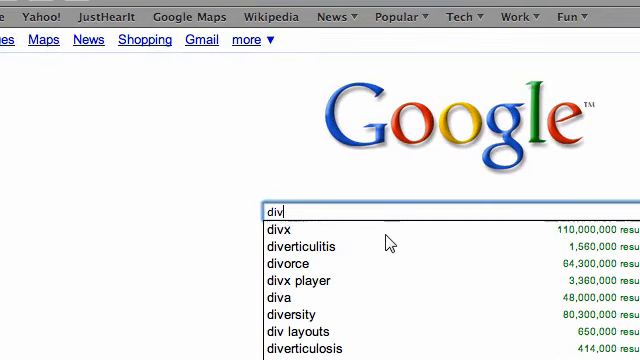
- Search Google for divx and look through the results led by DivX.com
click(280, 232)
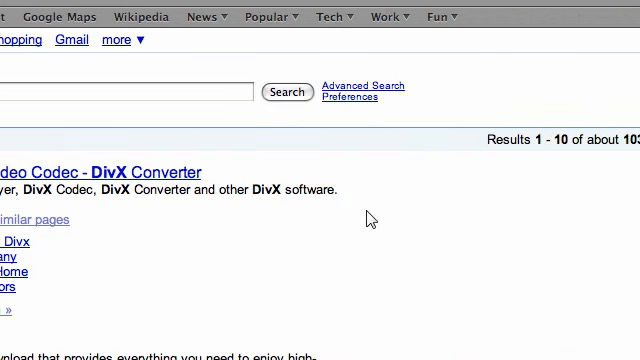
mouse_move(252, 224)
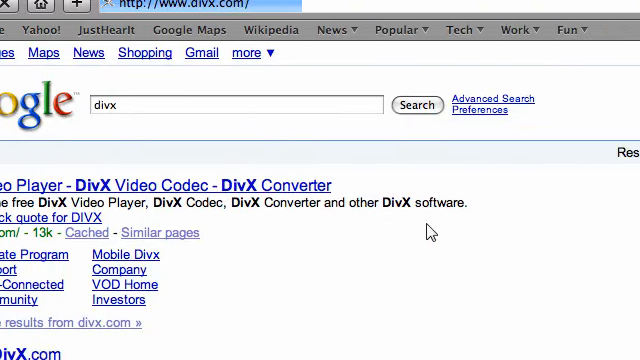
scroll(down, 3)
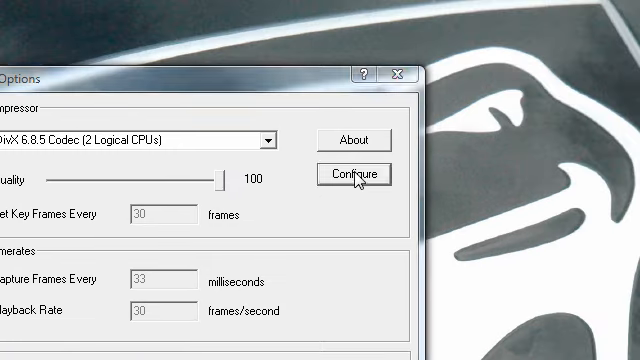
- Review the DivX codec properties: 720HD certification profile, 1-pass 3000 kbps, and advanced encoder settings
click(352, 172)
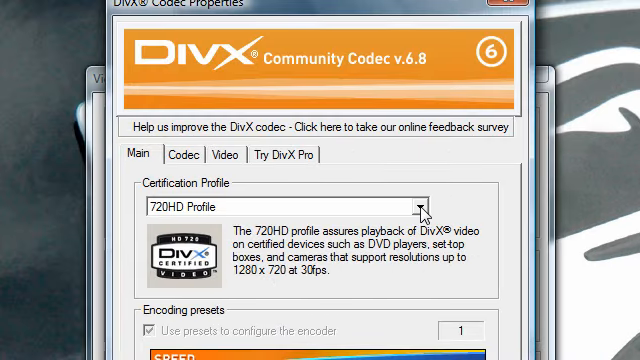
click(424, 206)
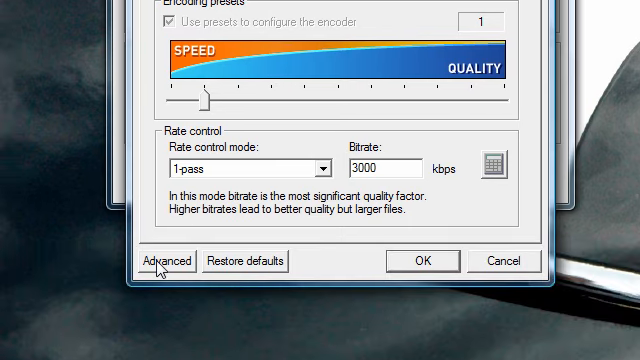
click(166, 260)
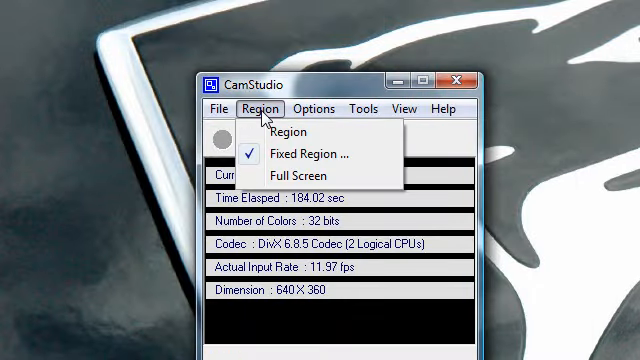
- Define a fixed recording region of 640 by 360 with Drag Corners to Pan enabled
click(308, 152)
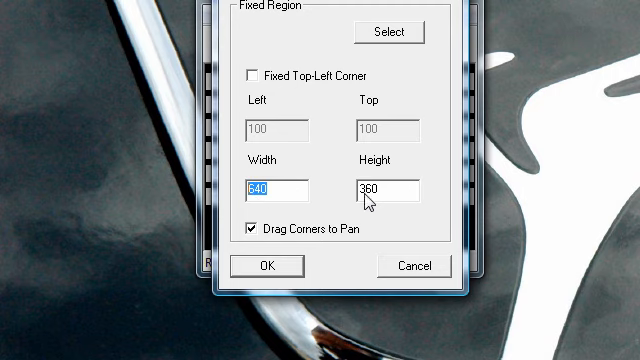
click(268, 264)
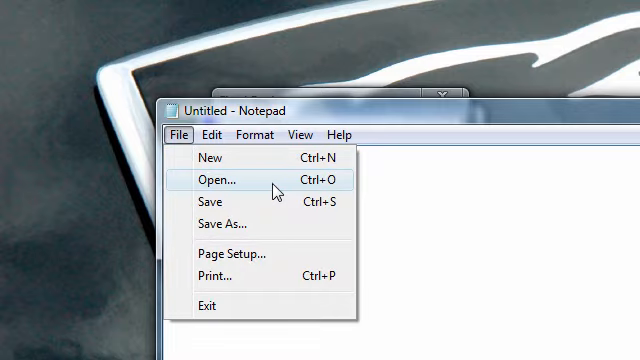
- Dismiss Notepad's File menu and apply CamStudio's 640 by 360 panning fixed region
click(212, 180)
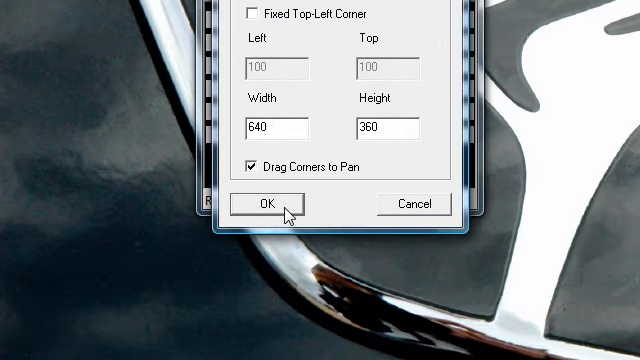
click(260, 204)
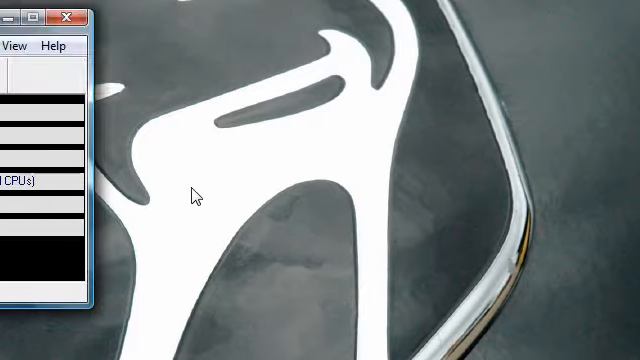